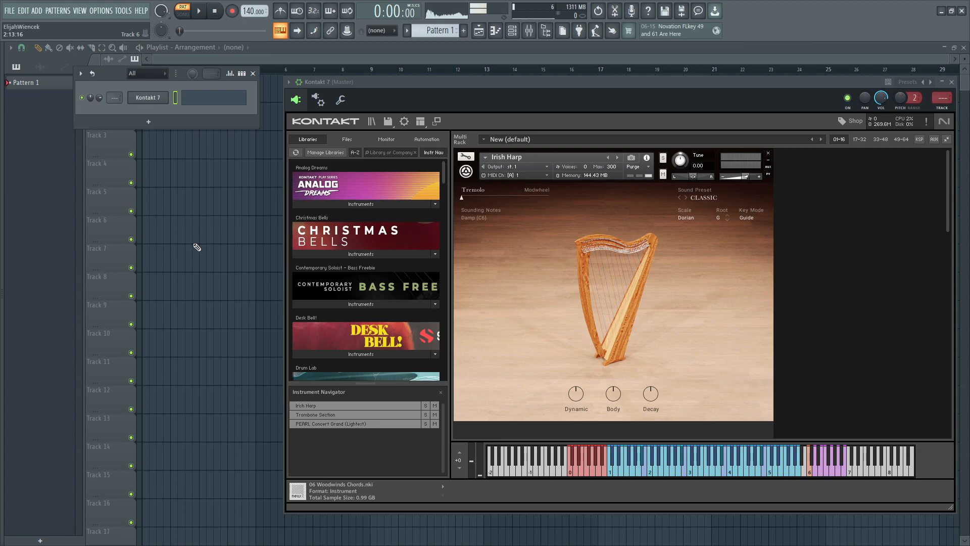
pyautogui.moveTo(117, 98)
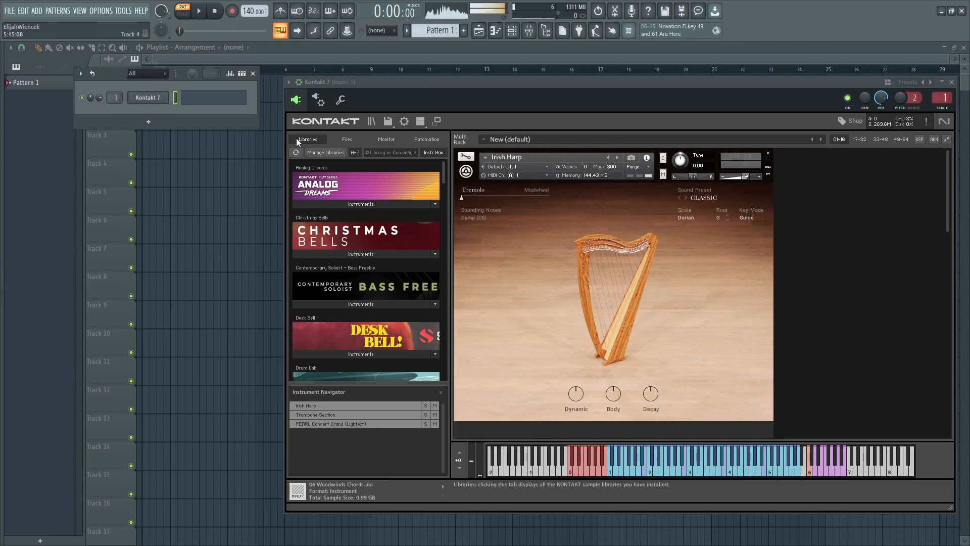
pyautogui.moveTo(421, 121)
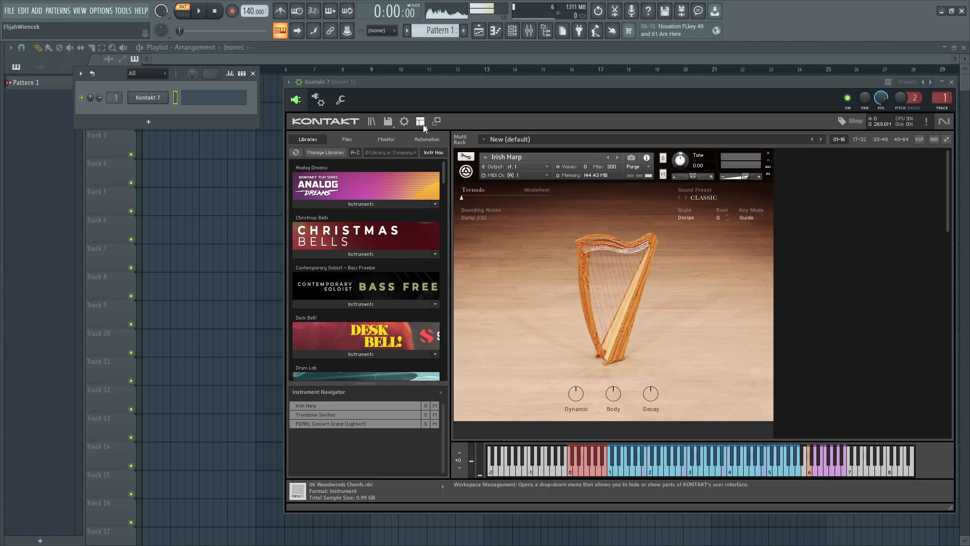
# Step: Show Kontakt's Outputs panel from the Workspace Management menu
pyautogui.click(420, 121)
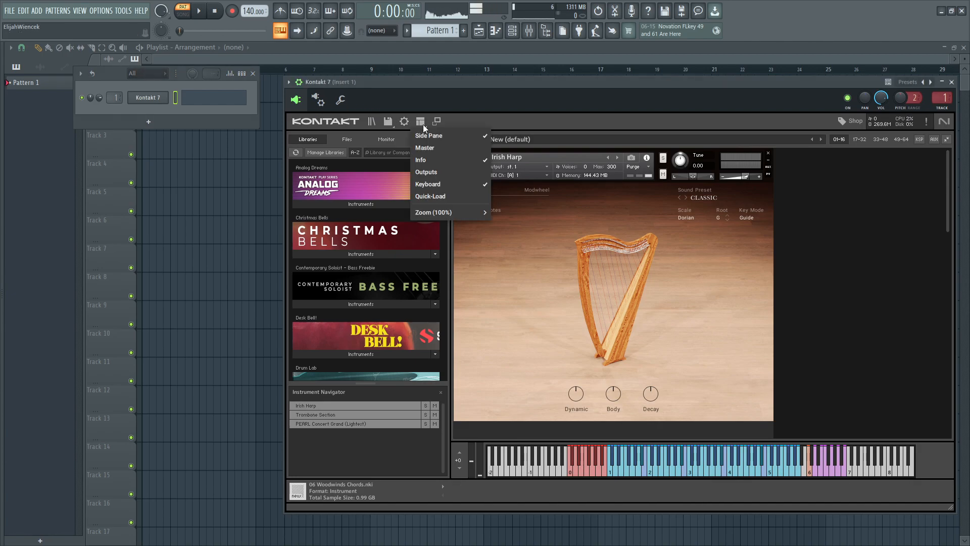
pyautogui.moveTo(426, 172)
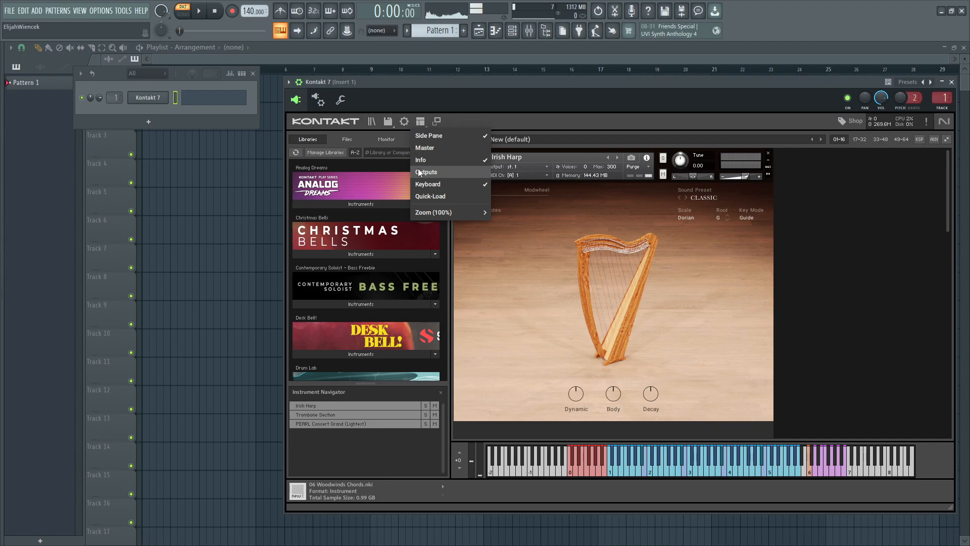
pyautogui.click(426, 172)
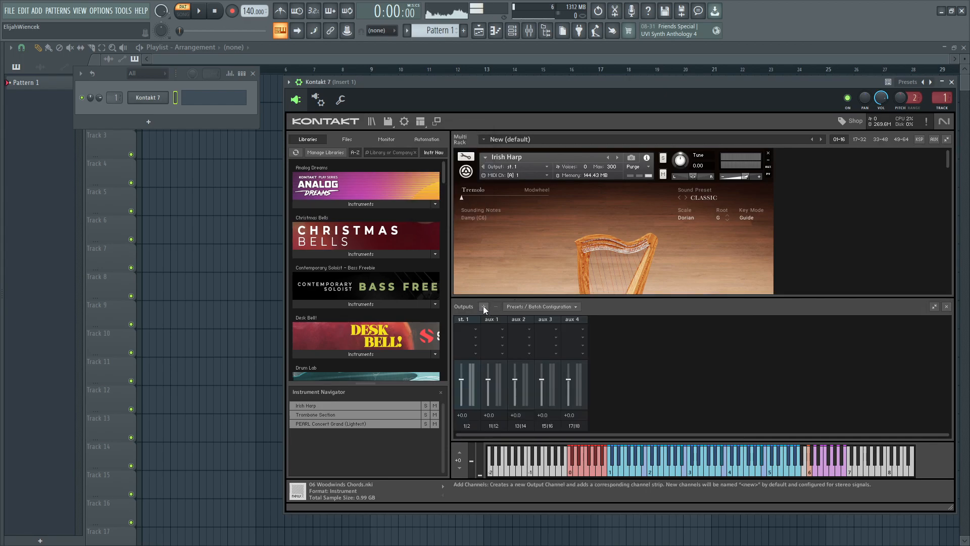
# Step: Add two stereo outputs to Kontakt on host output KT aux 1 [1]
pyautogui.click(484, 306)
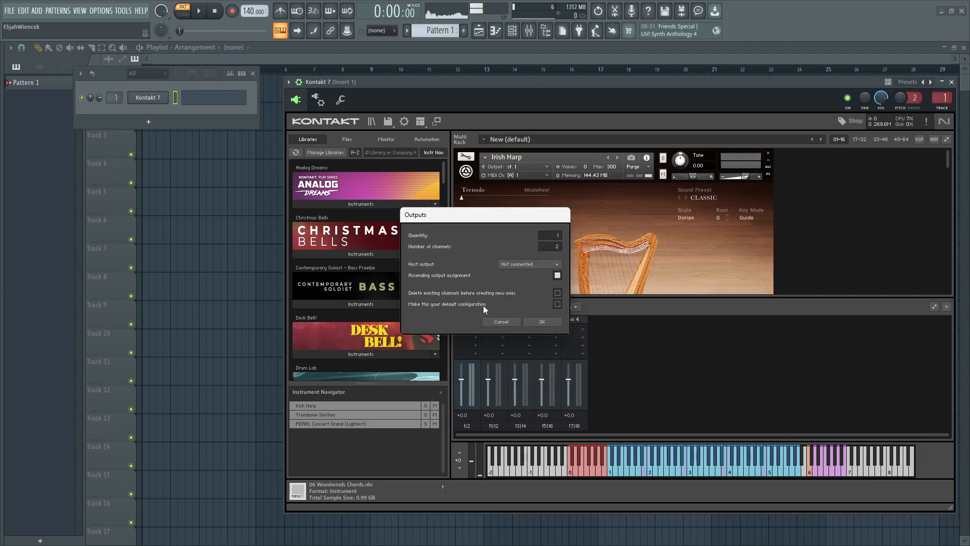
pyautogui.click(529, 264)
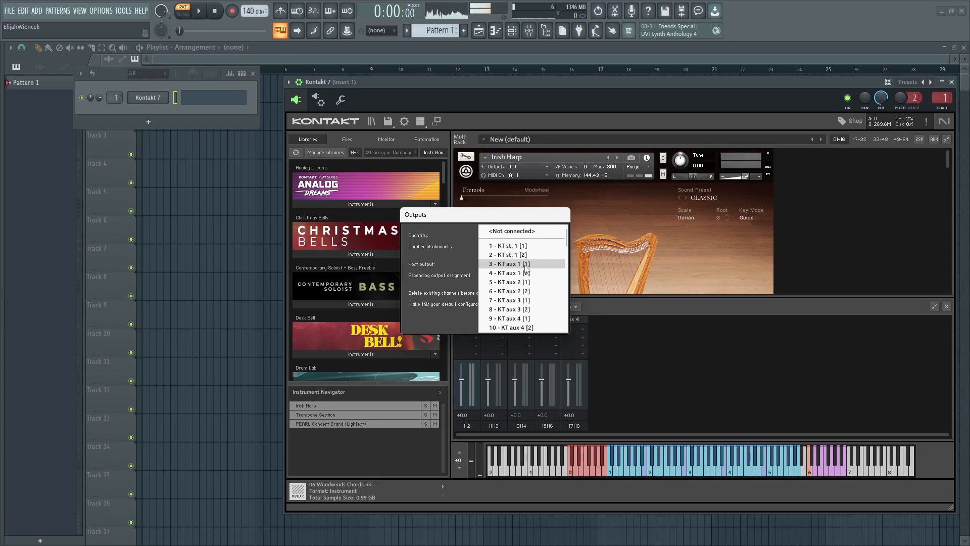
pyautogui.moveTo(529, 269)
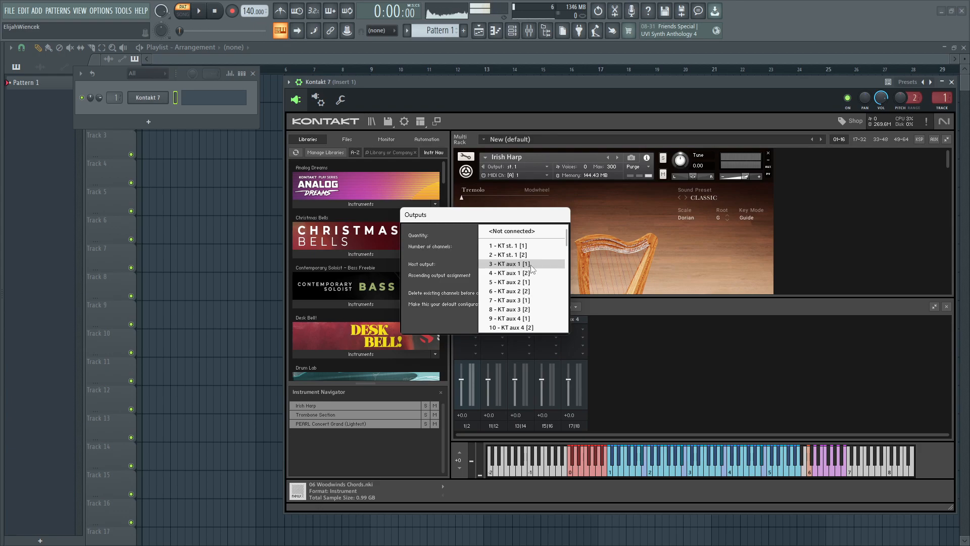
pyautogui.click(508, 264)
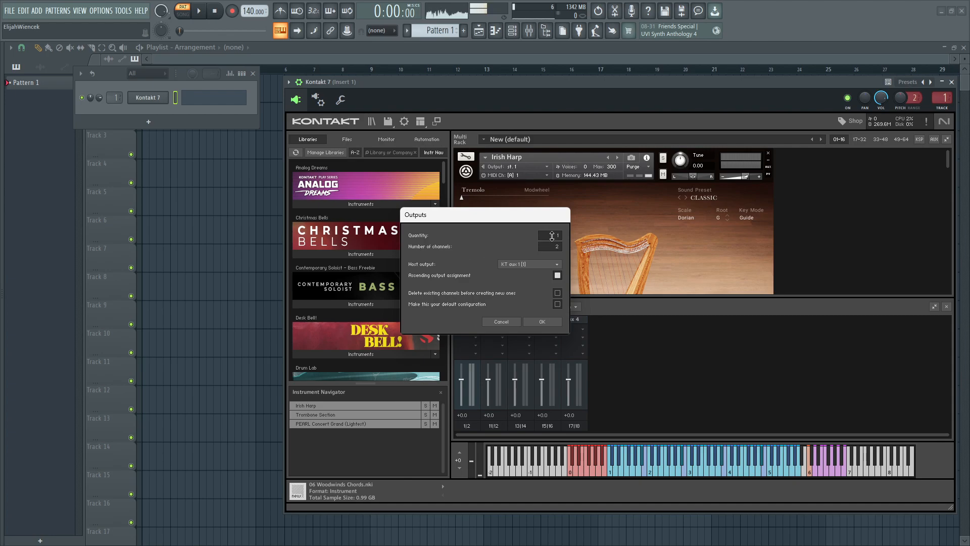
pyautogui.click(551, 234)
pyautogui.write('2')
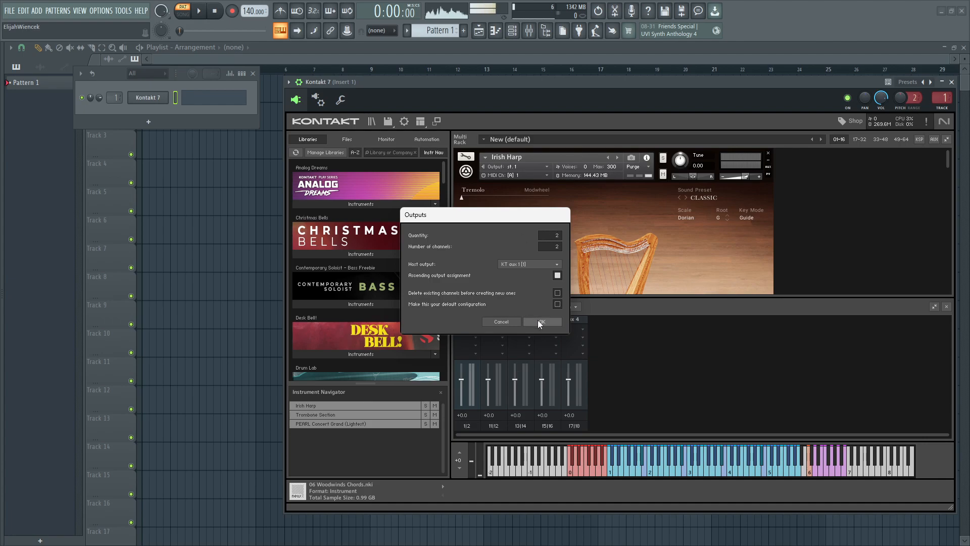
pyautogui.click(541, 321)
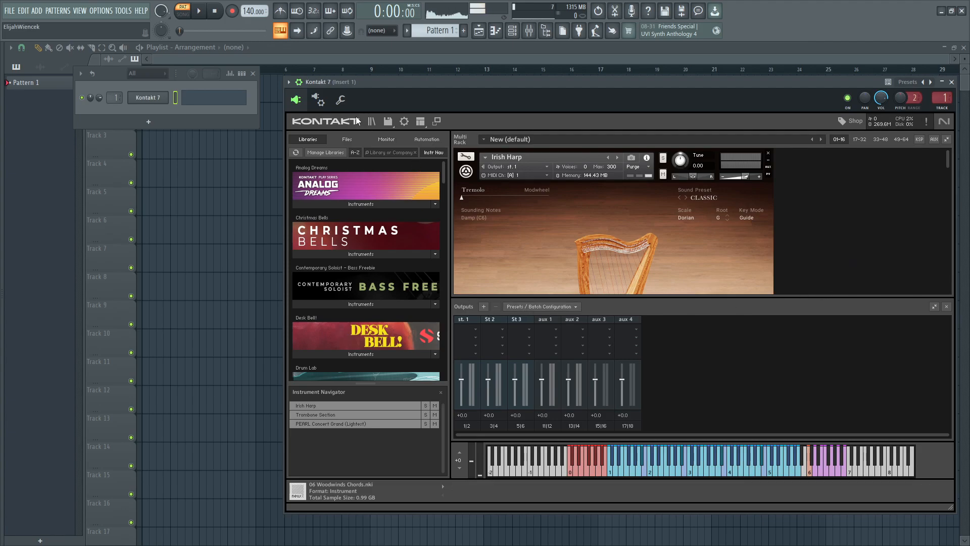
pyautogui.moveTo(319, 100)
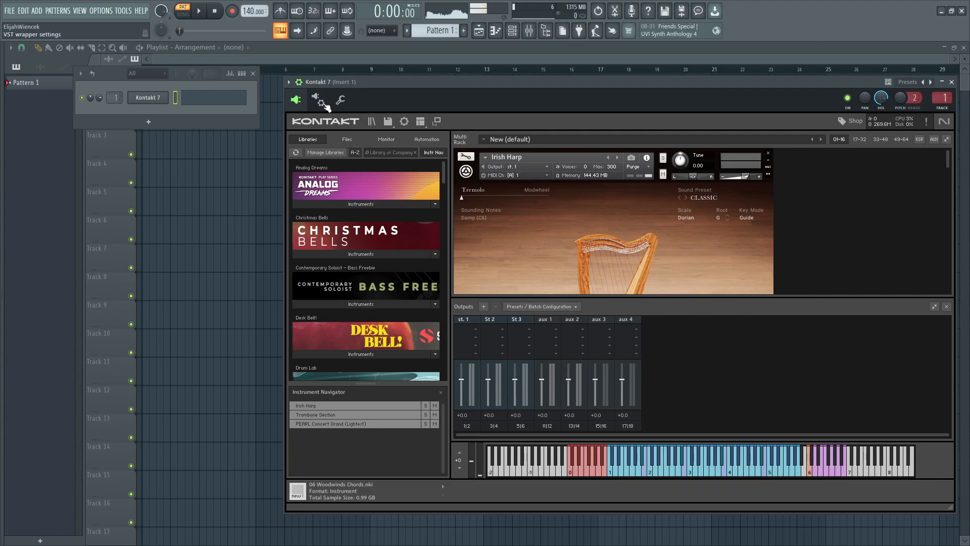
# Step: Open the plugin wrapper's settings
pyautogui.click(319, 100)
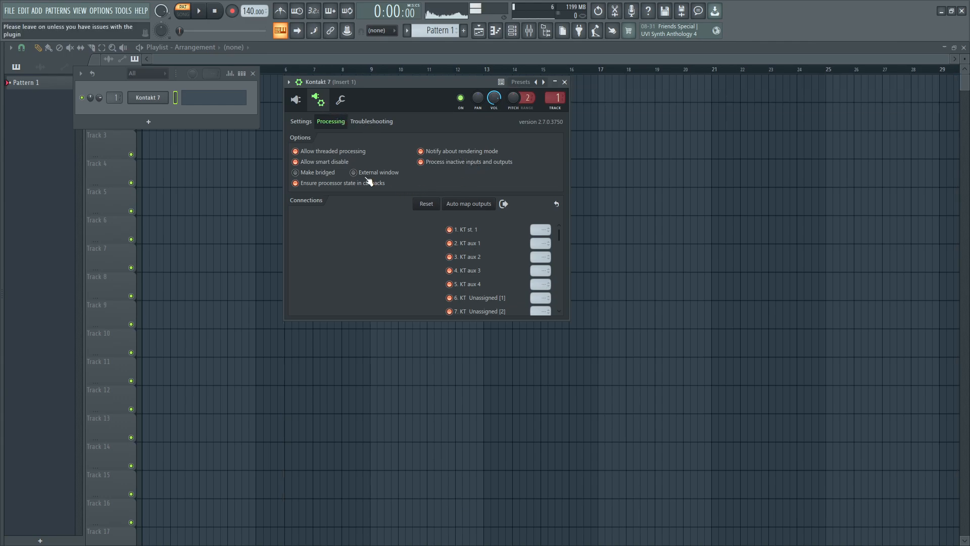
# Step: Set the wrapper's MIDI input port to 0, then go back to Processing
pyautogui.click(301, 121)
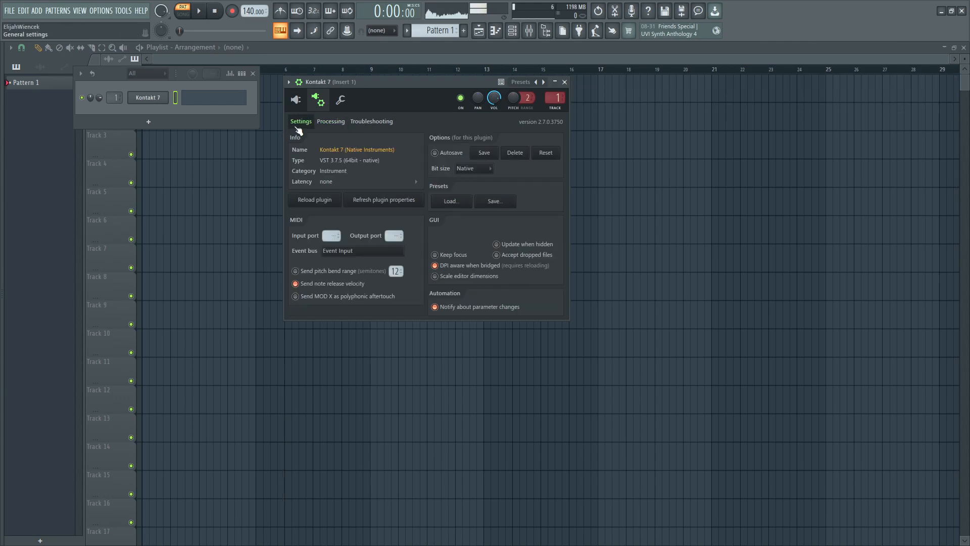
pyautogui.moveTo(331, 235)
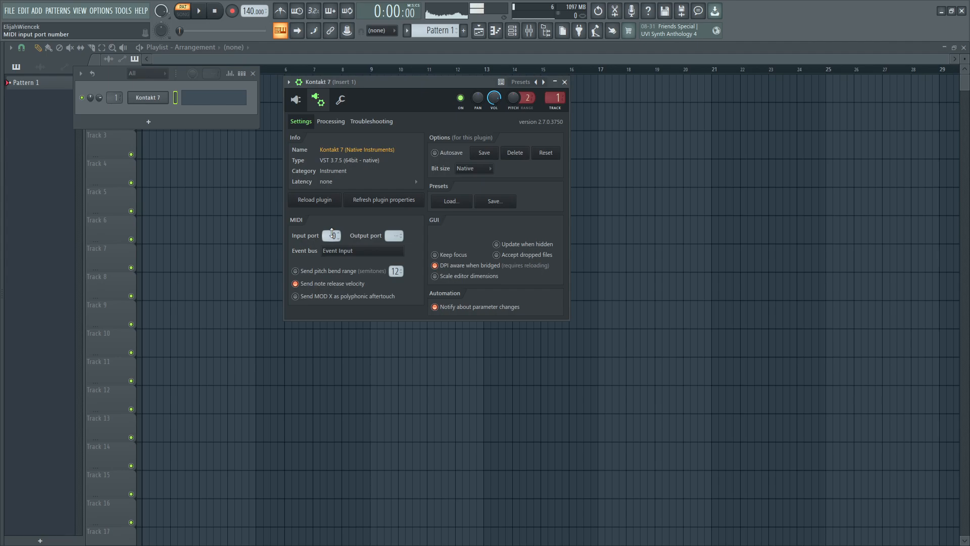
pyautogui.click(333, 235)
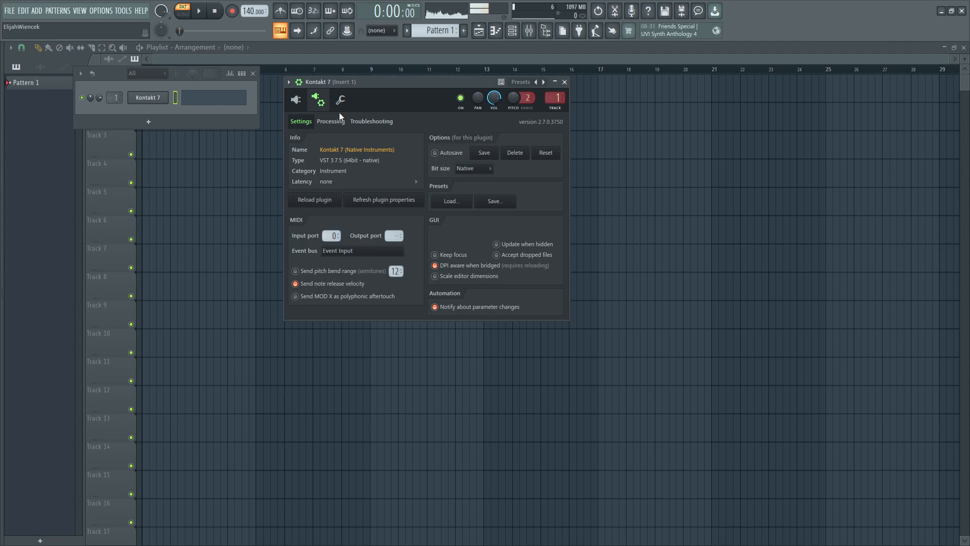
pyautogui.click(330, 121)
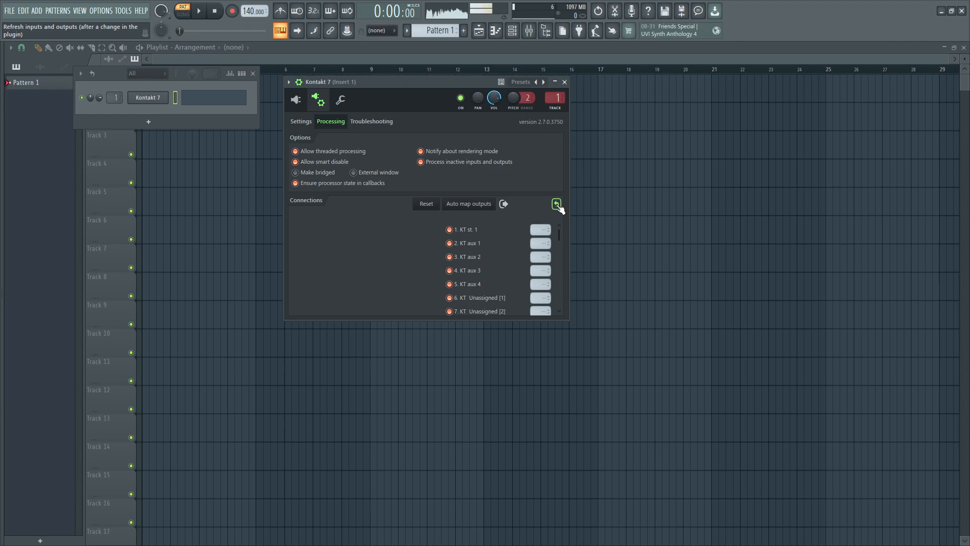
# Step: Refresh Kontakt's outputs, auto-map them to mixer tracks 1–7, and show Kontakt again
pyautogui.click(556, 204)
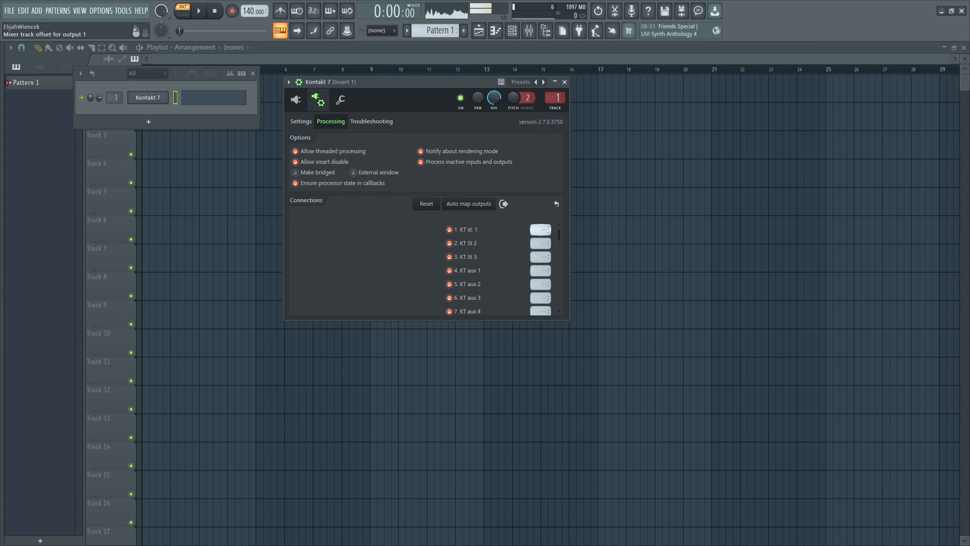
pyautogui.click(468, 204)
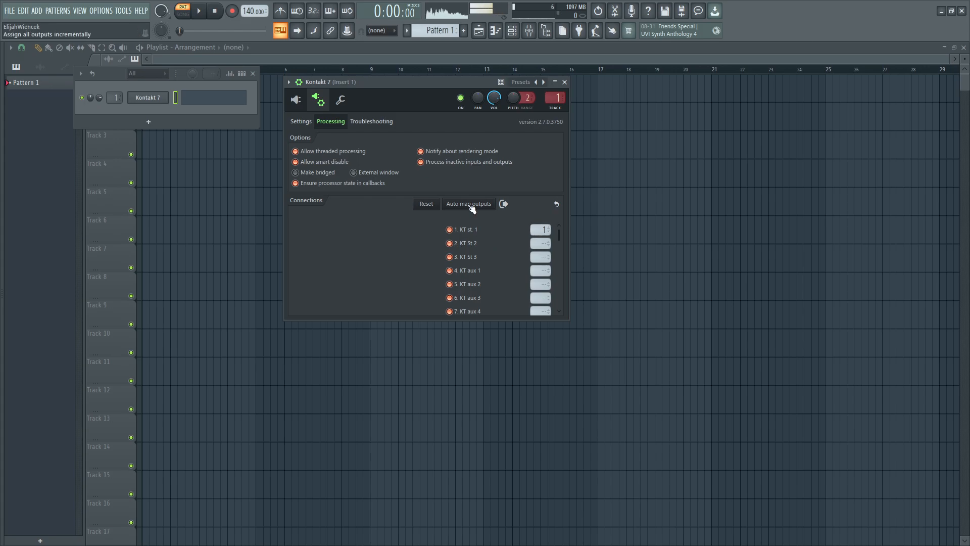
pyautogui.click(468, 204)
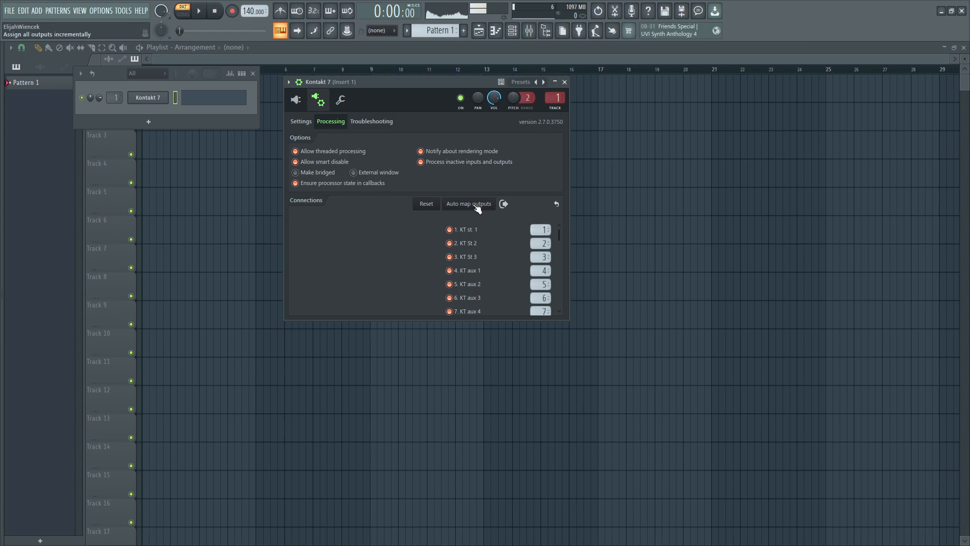
pyautogui.click(297, 99)
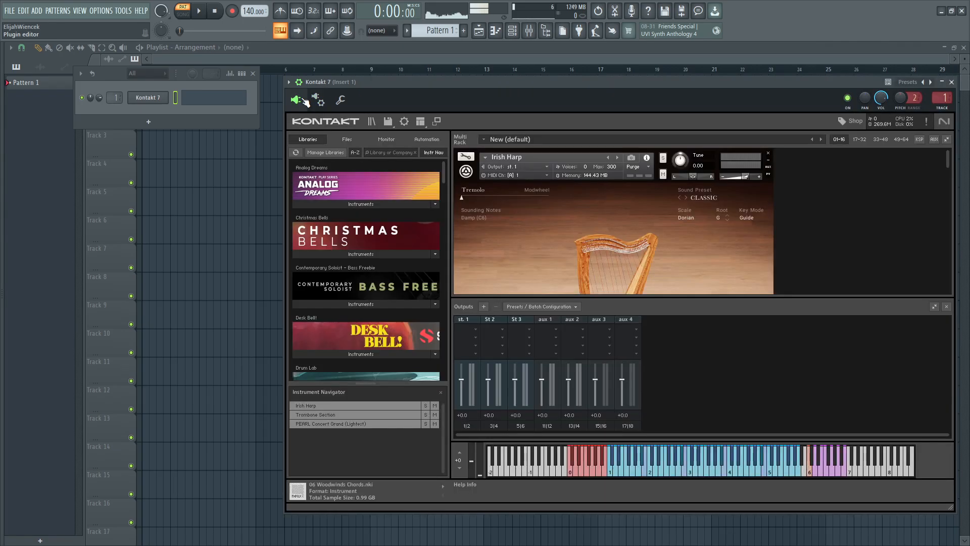
# Step: Set the Trombone Section instrument's output to St 2
pyautogui.click(296, 99)
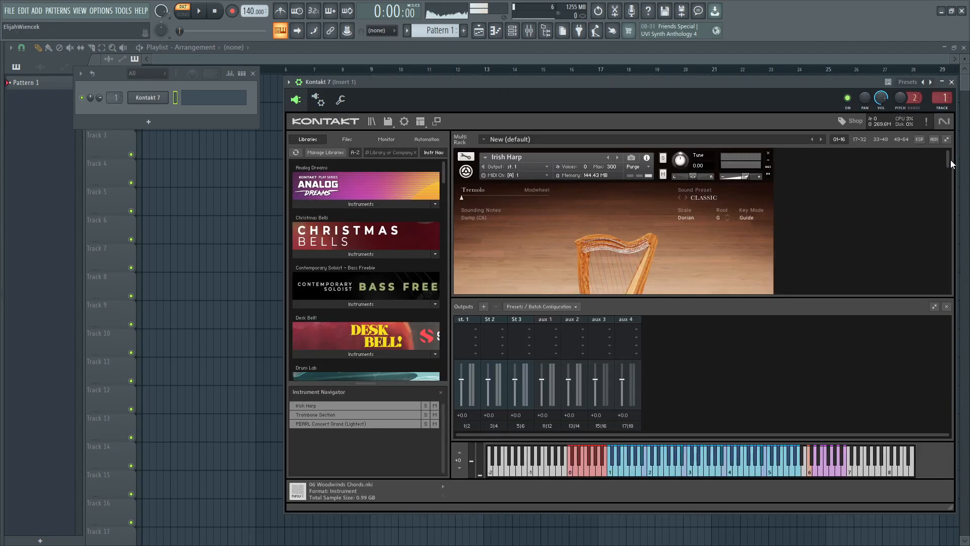
pyautogui.click(315, 414)
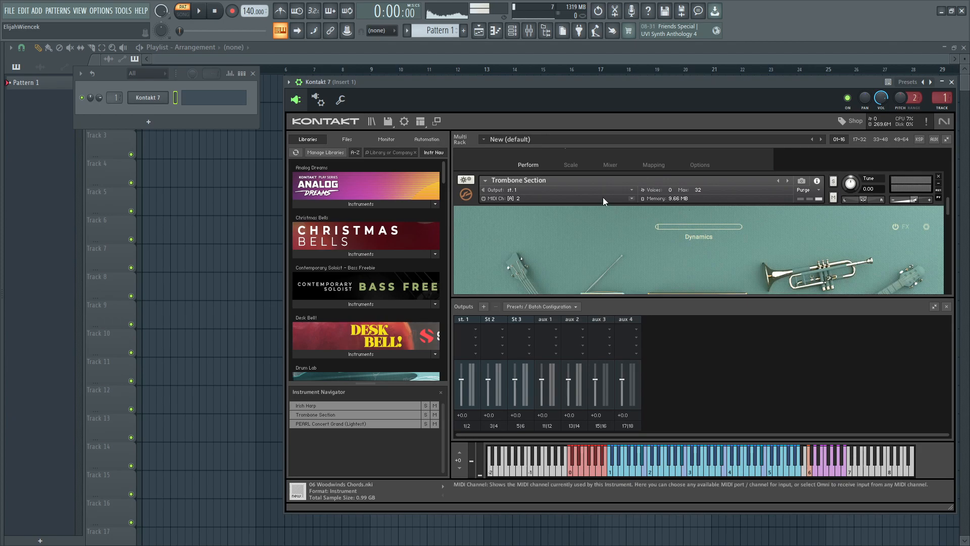
pyautogui.moveTo(587, 191)
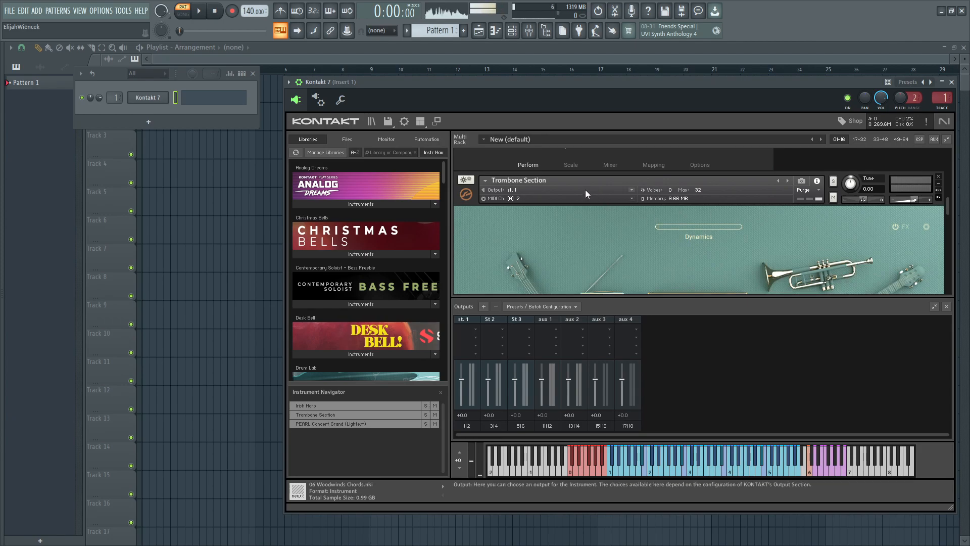
pyautogui.moveTo(629, 193)
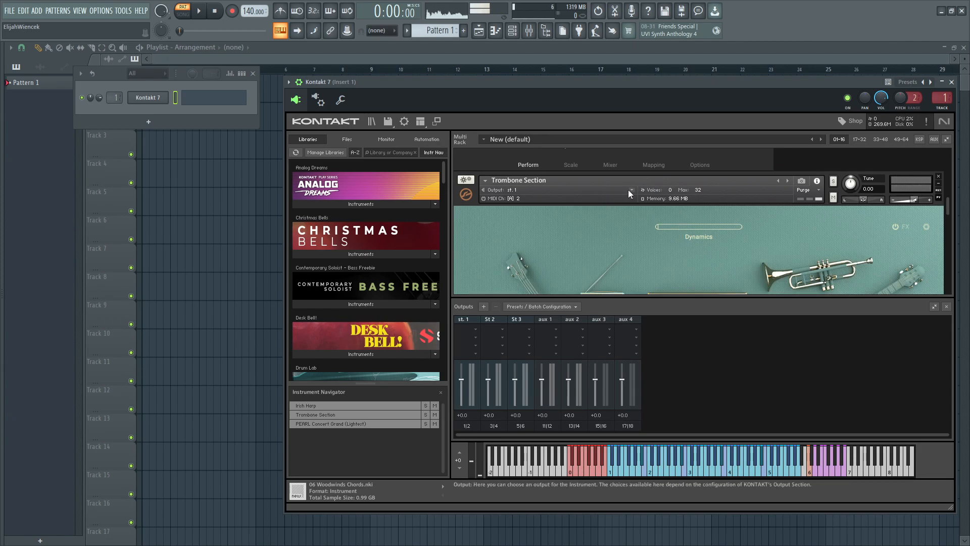
pyautogui.click(631, 190)
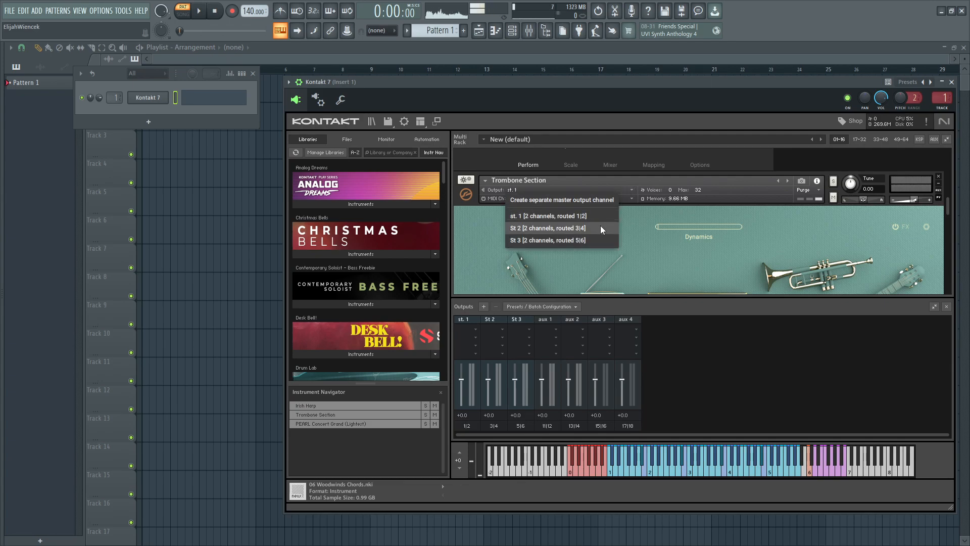
pyautogui.moveTo(567, 231)
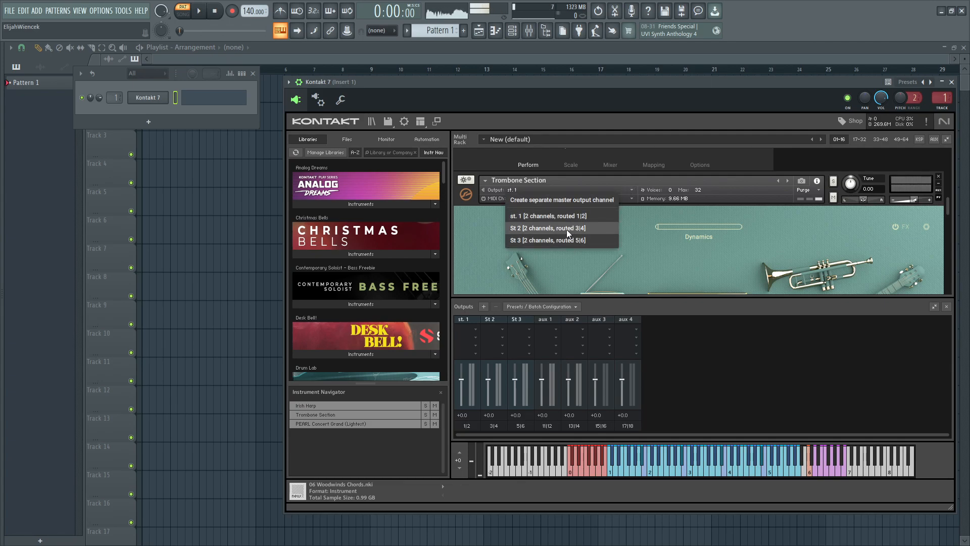
pyautogui.click(546, 228)
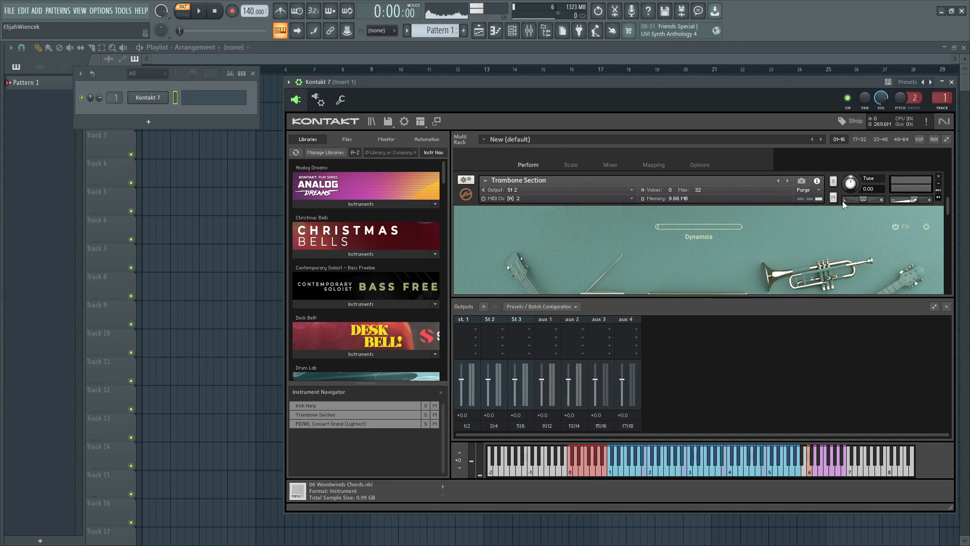
pyautogui.click(330, 424)
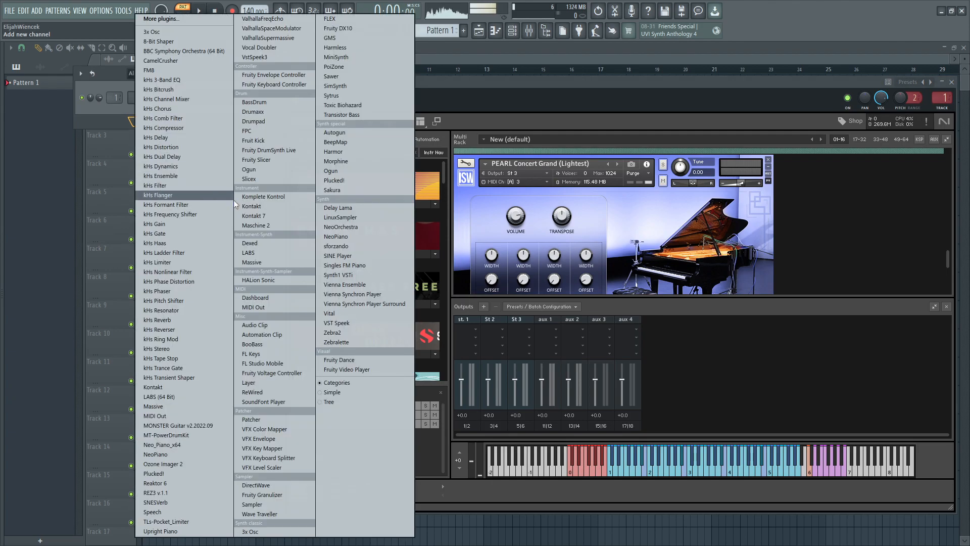
pyautogui.moveTo(271, 307)
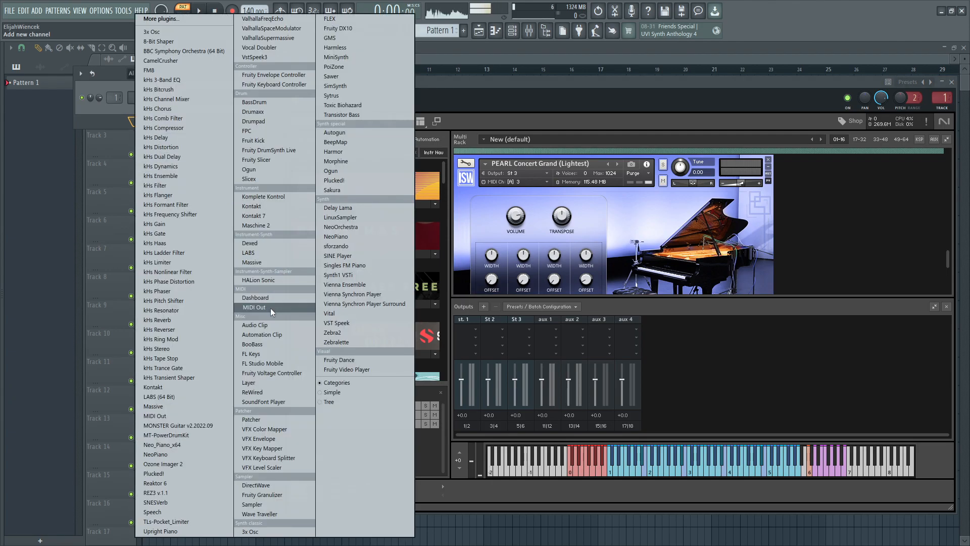
# Step: Add a MIDI Out channel to the Channel Rack, opening its settings
pyautogui.click(253, 306)
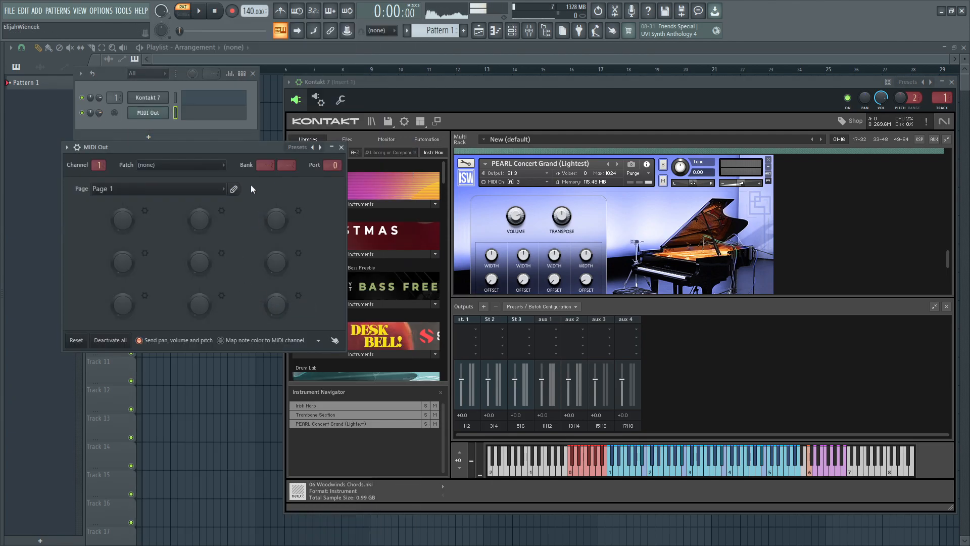
pyautogui.moveTo(333, 165)
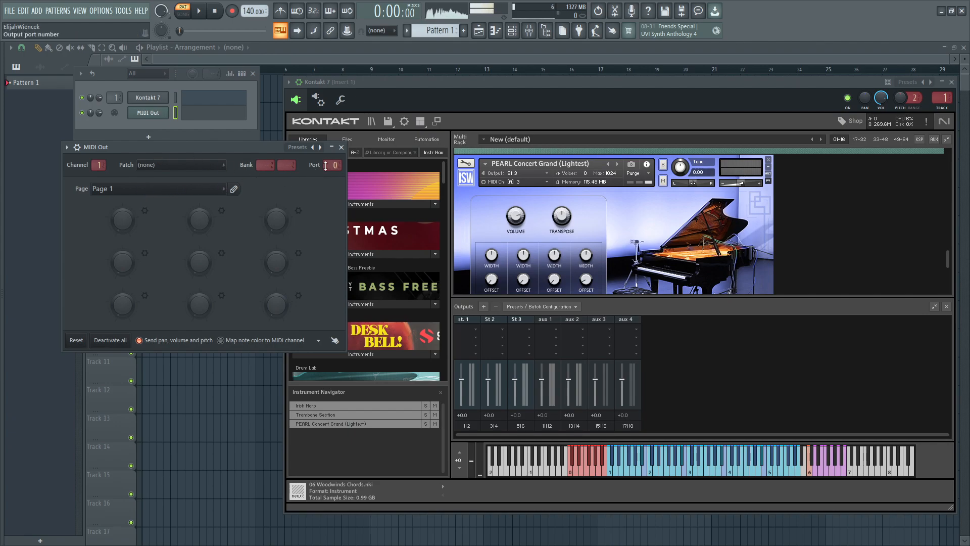
pyautogui.moveTo(319, 100)
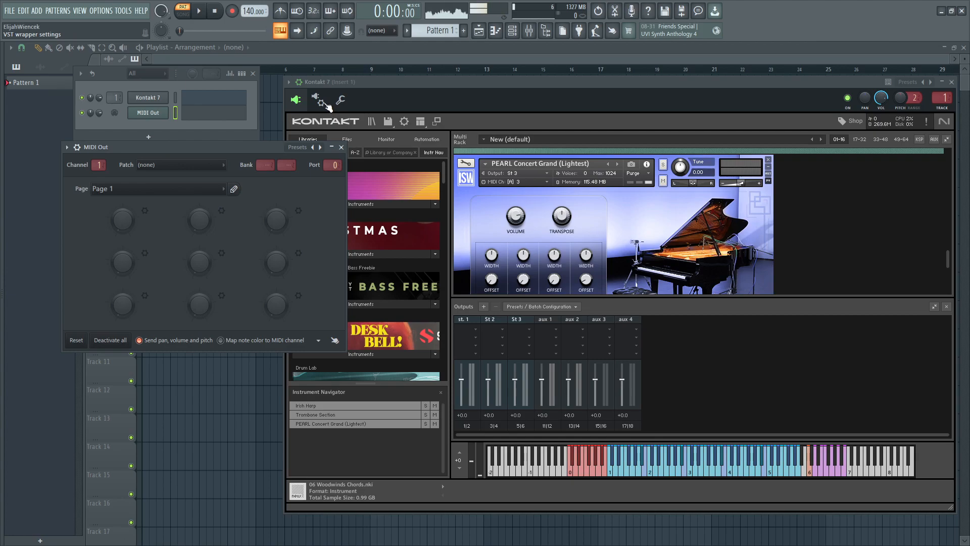
pyautogui.moveTo(357, 102)
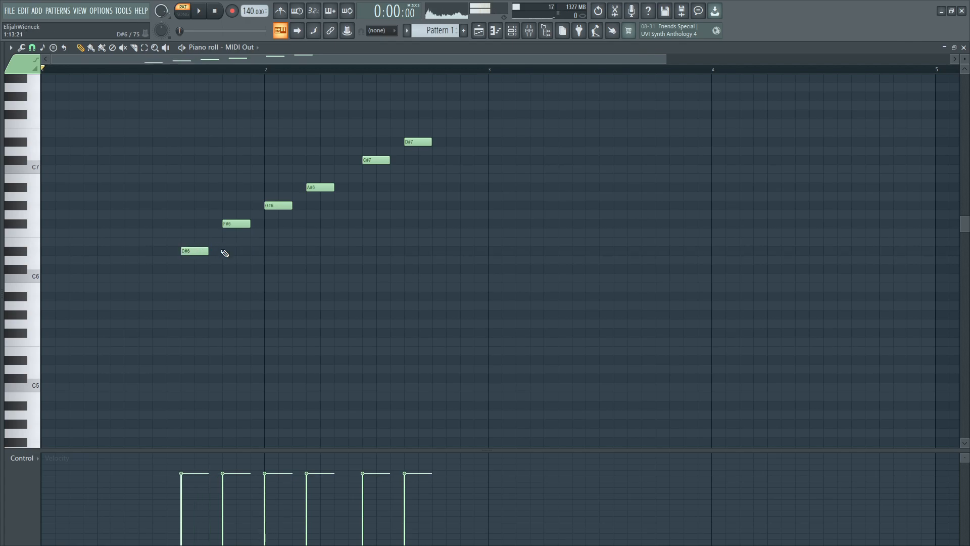
# Step: Play the D#6–D#7 MIDI Out pattern, then stop playback
pyautogui.click(198, 11)
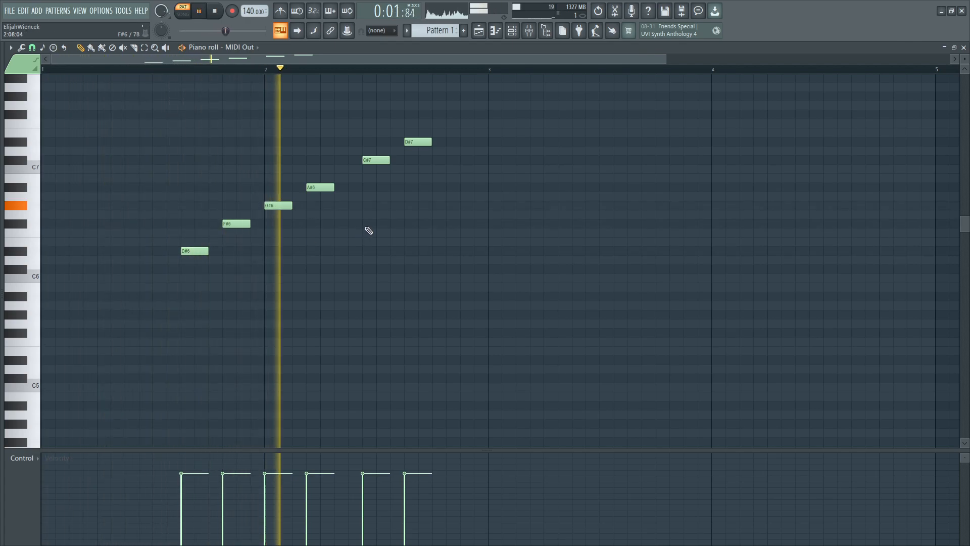
pyautogui.click(214, 11)
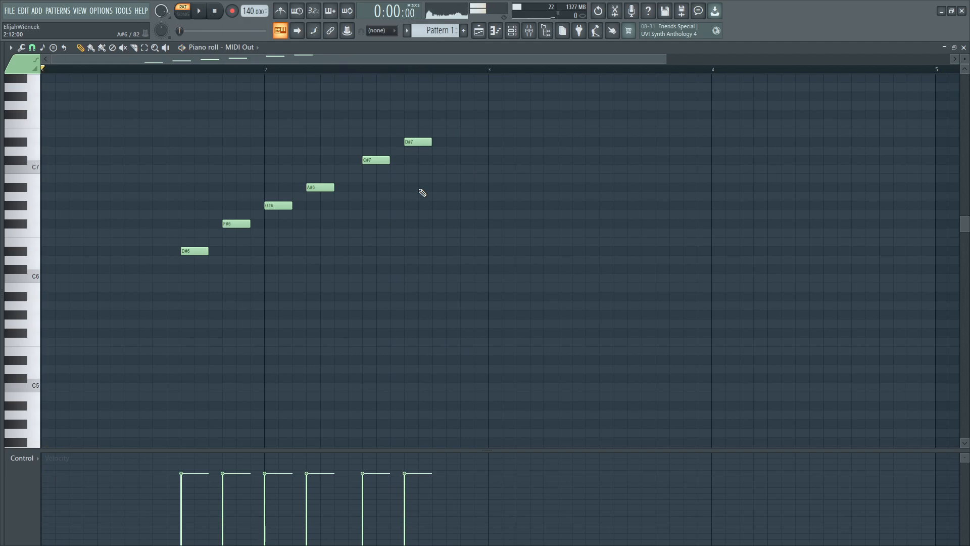
pyautogui.moveTo(401, 310)
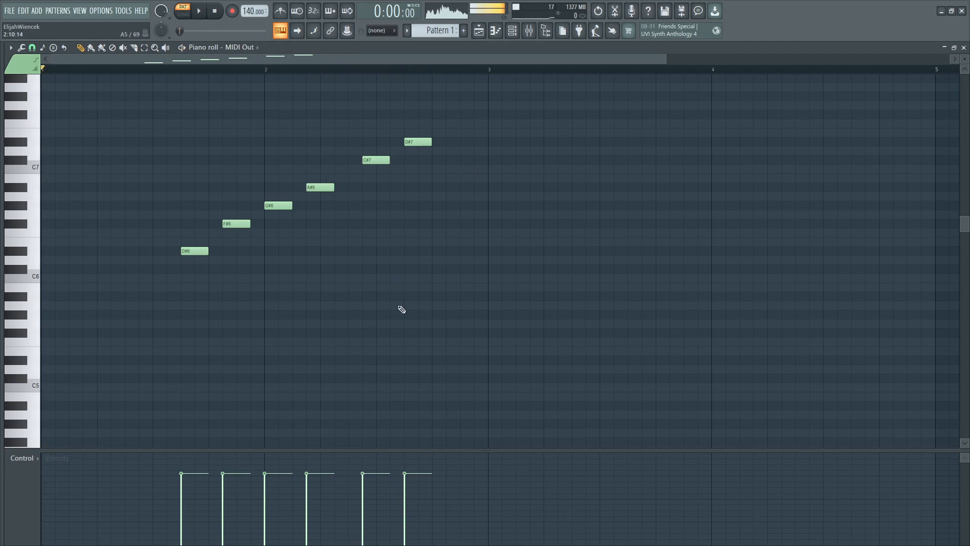